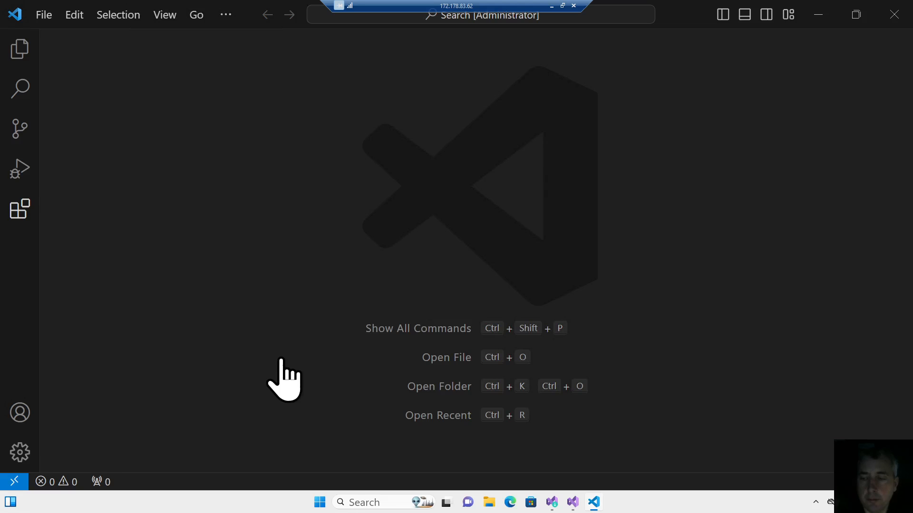
mouse_move(201, 317)
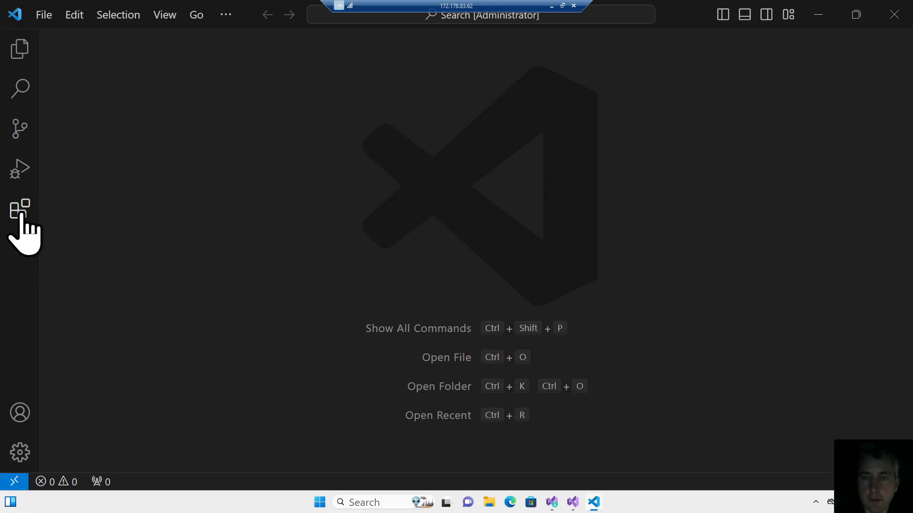
Search the Extensions marketplace for 'copilot' and install GitHub Copilot.
left_click(20, 208)
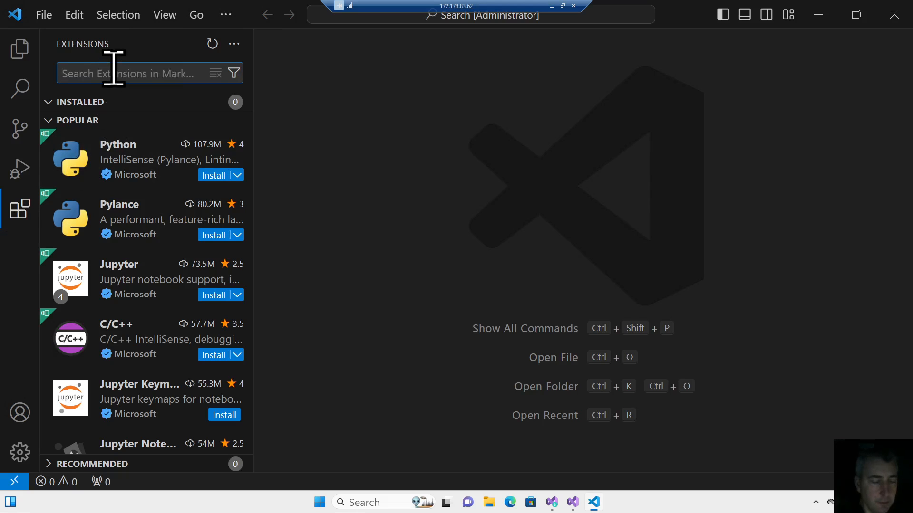
type("copilot")
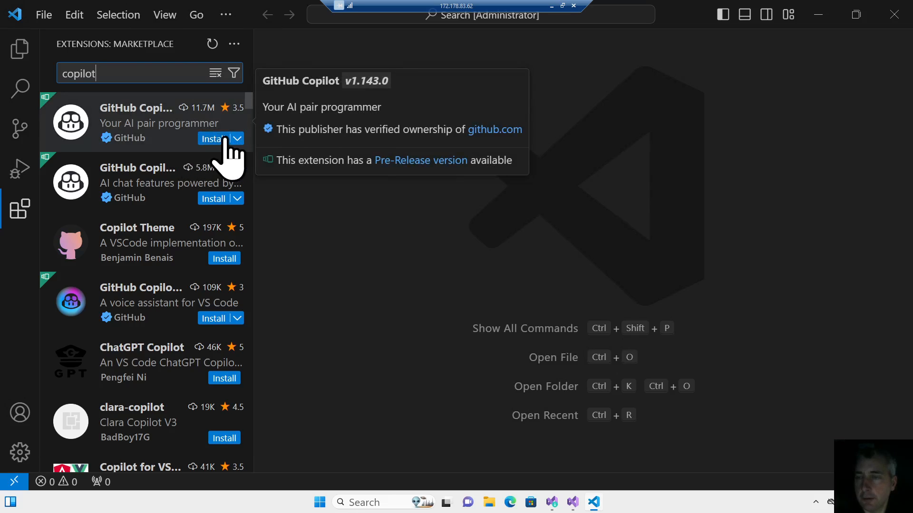
mouse_move(195, 177)
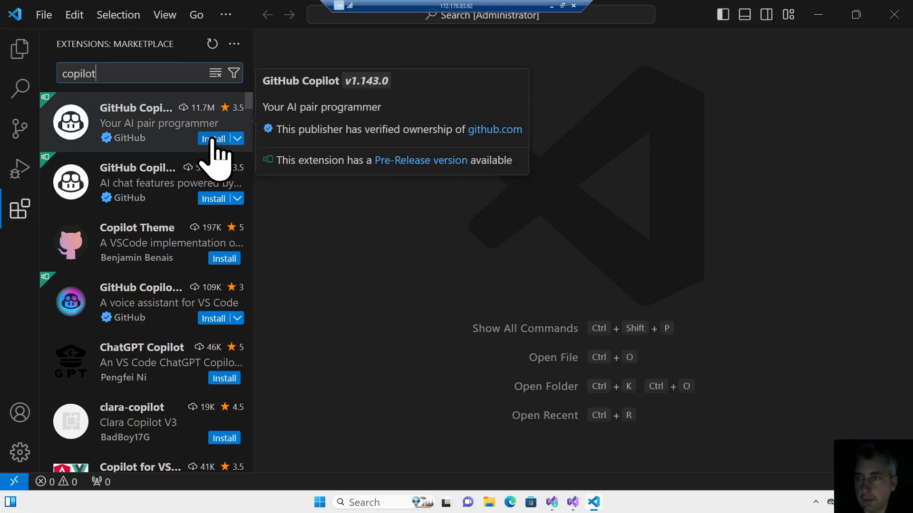
left_click(215, 139)
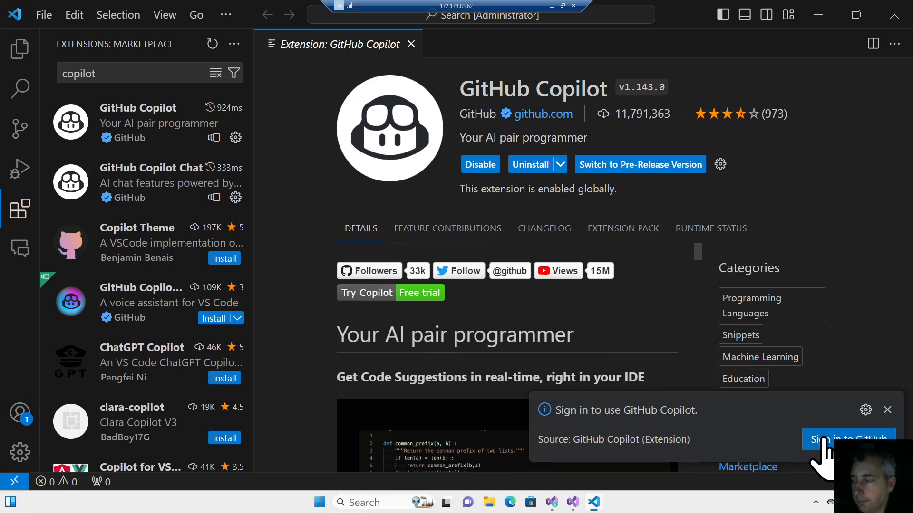
Start 'Sign in to GitHub' from the Copilot notification and allow the extension to sign in.
left_click(848, 440)
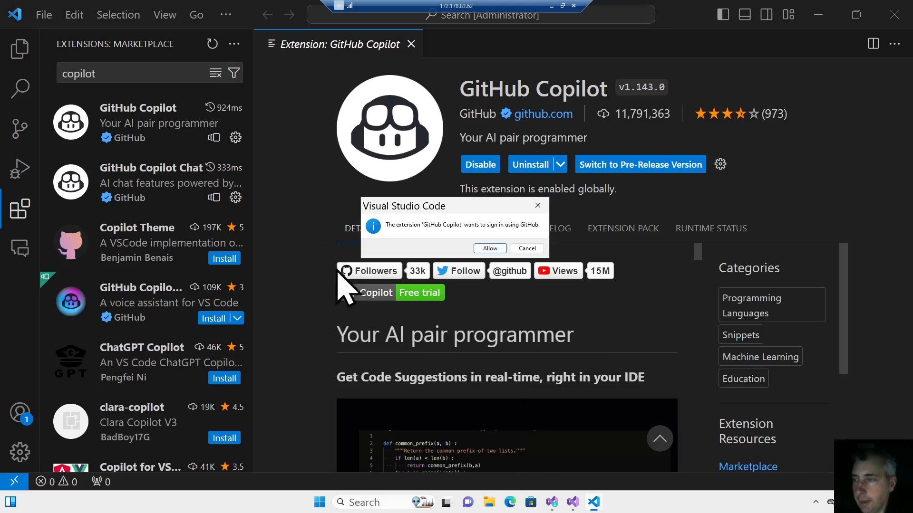
mouse_move(437, 256)
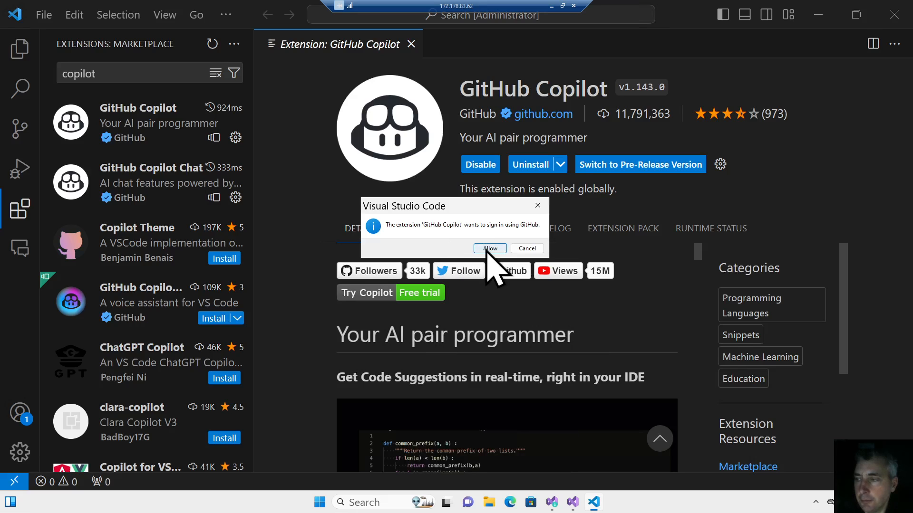
left_click(489, 249)
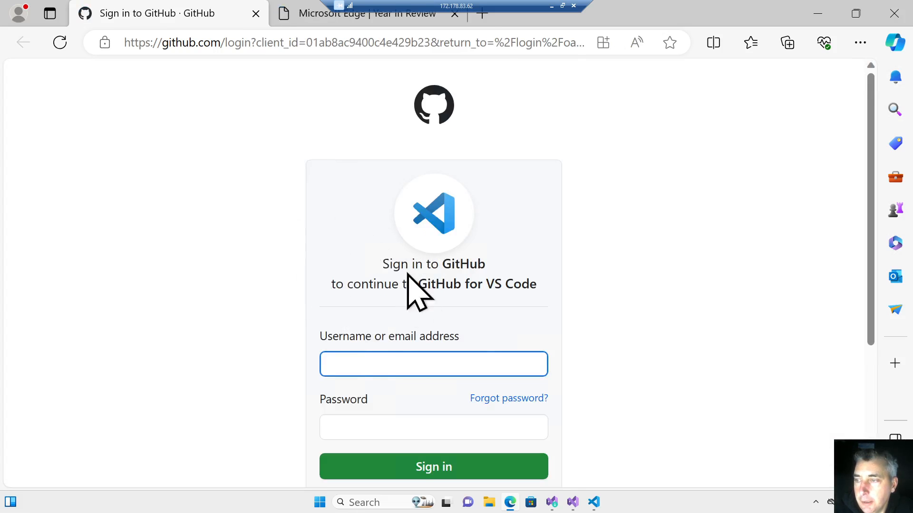
scroll("down", 3)
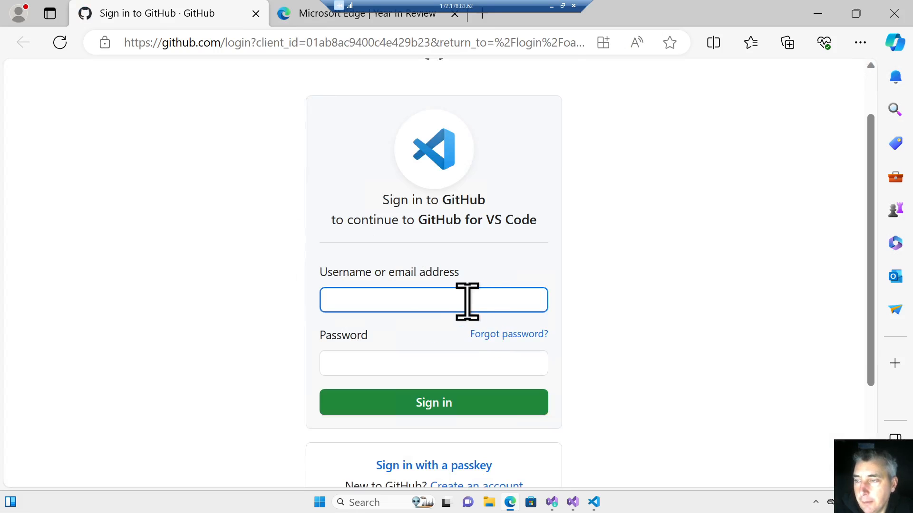
scroll("down", 3)
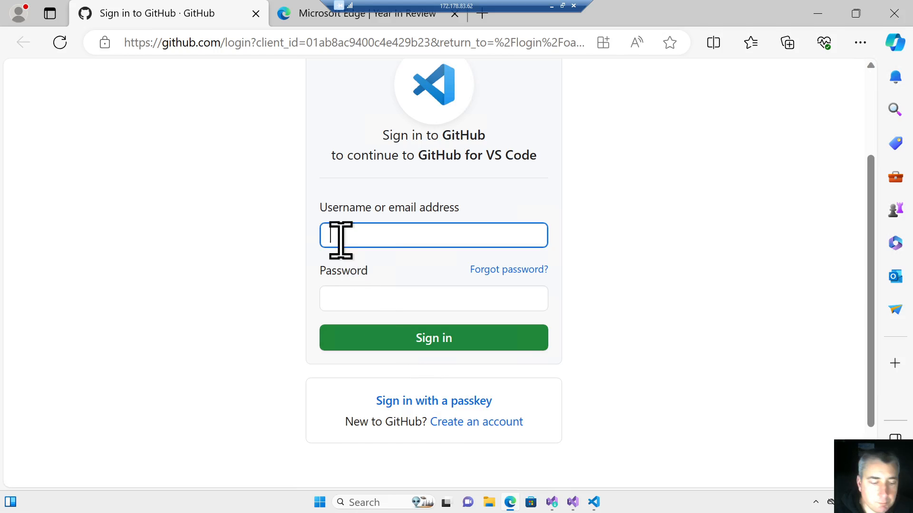
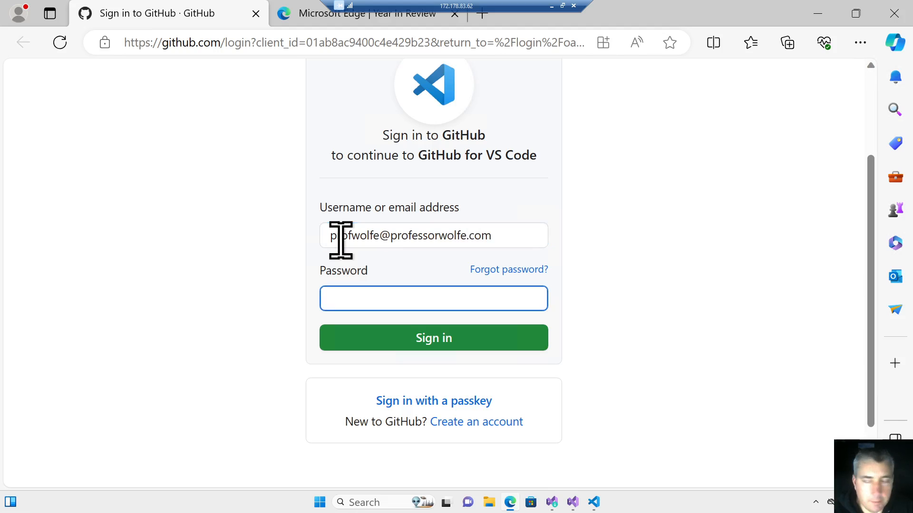
left_click(433, 337)
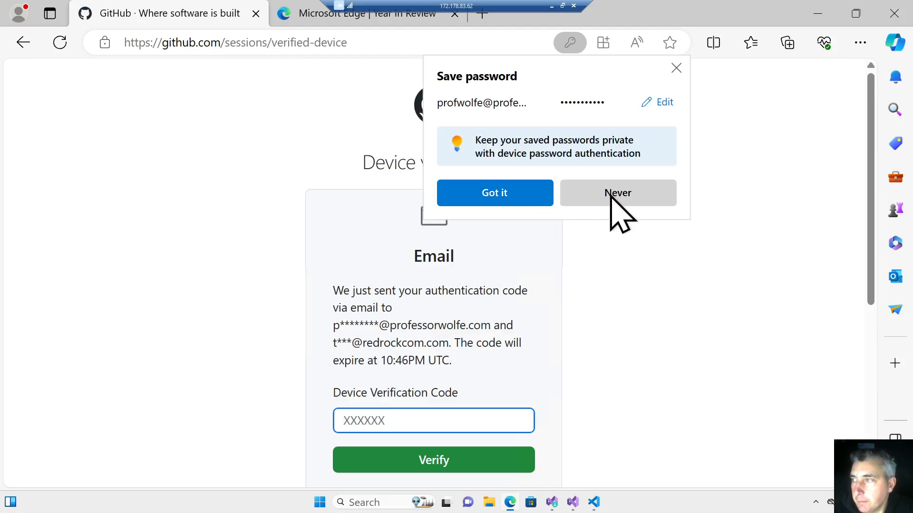
left_click(617, 193)
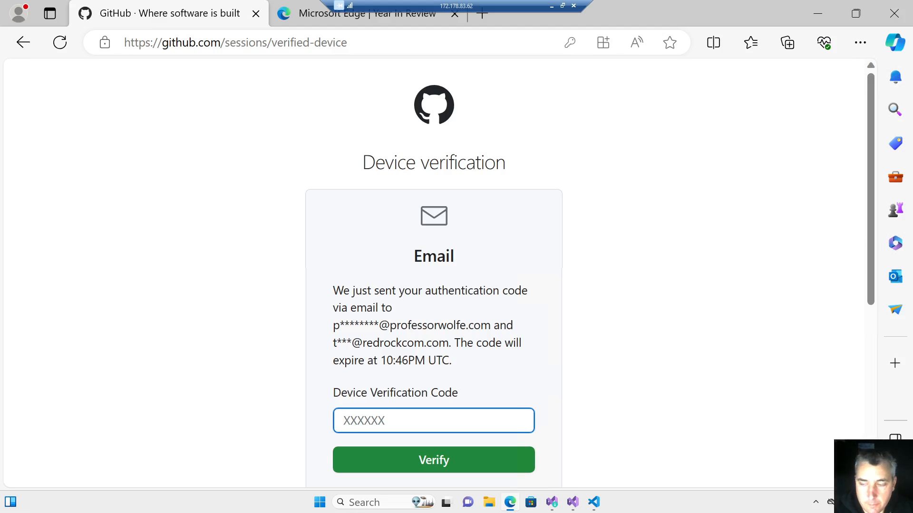
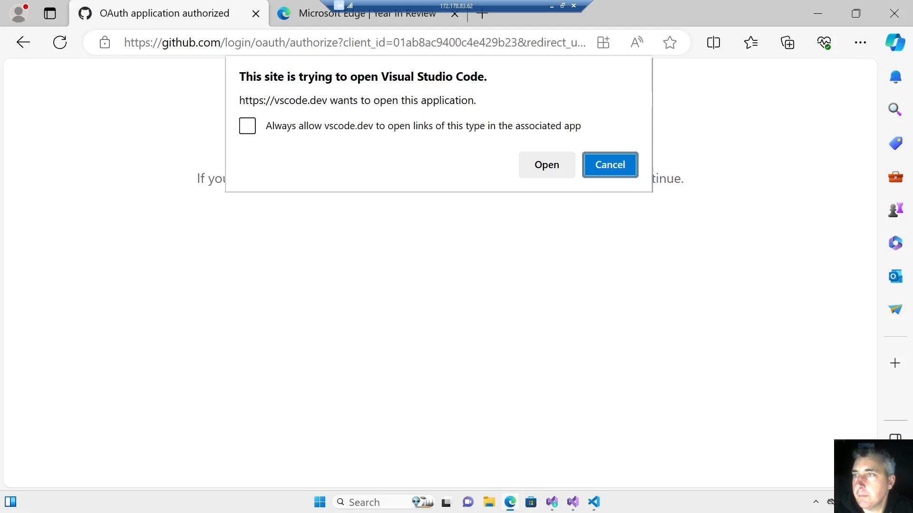
mouse_move(565, 215)
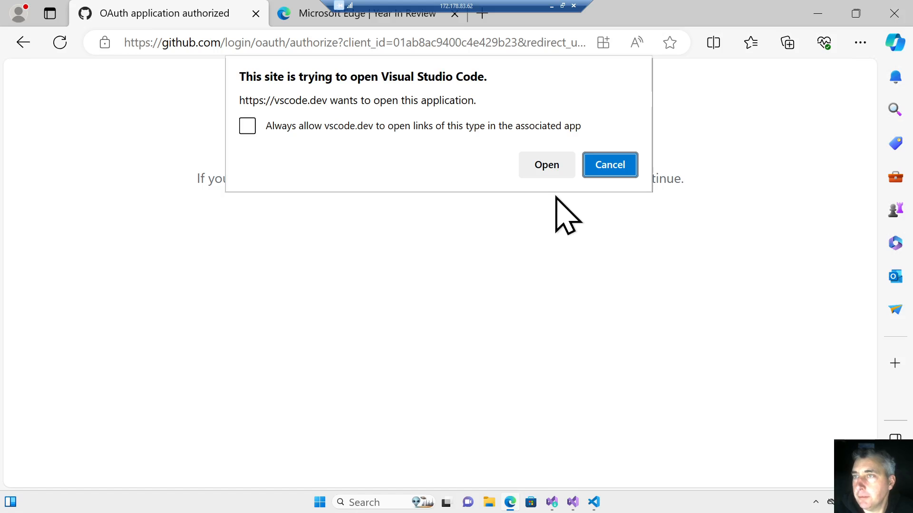
mouse_move(472, 174)
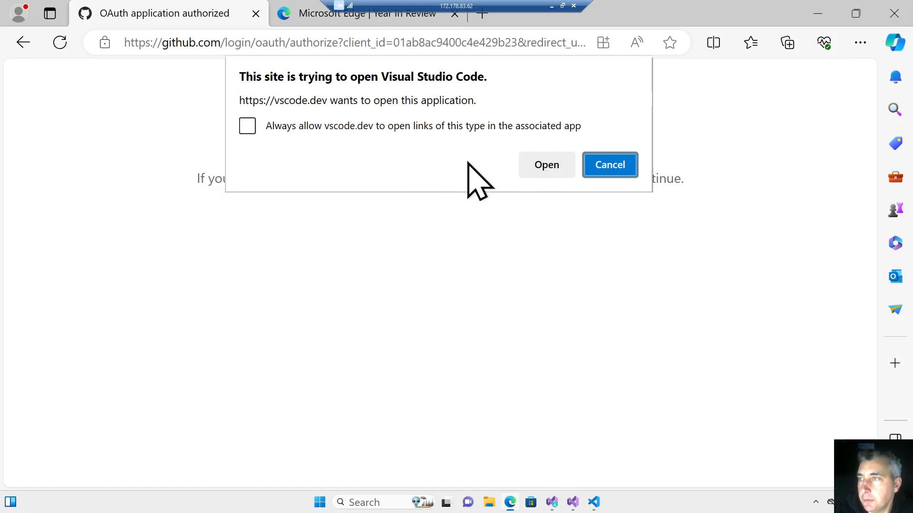
Allow the GitHub authorization page to open Visual Studio Code.
left_click(546, 165)
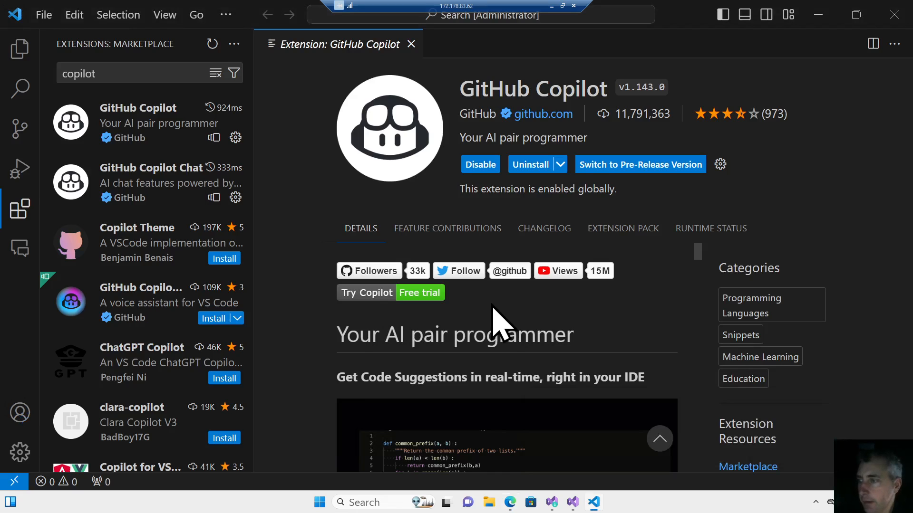
mouse_move(701, 332)
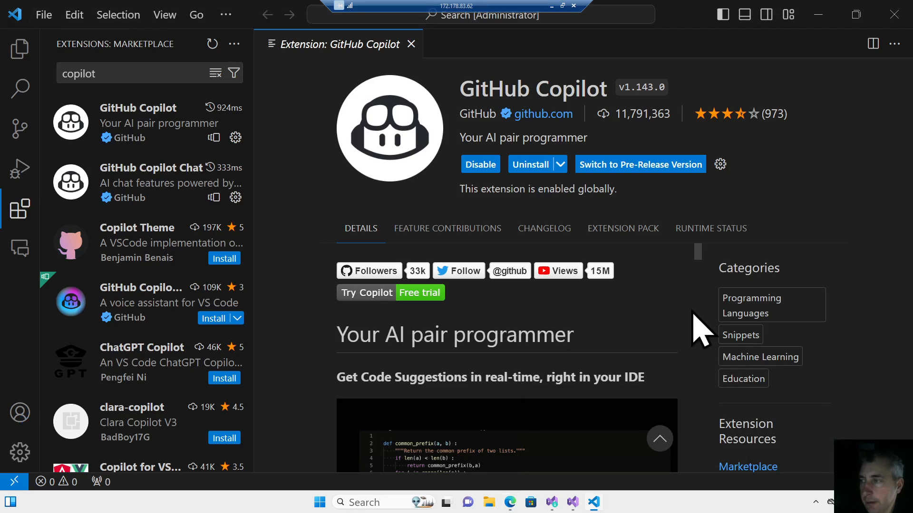
mouse_move(651, 326)
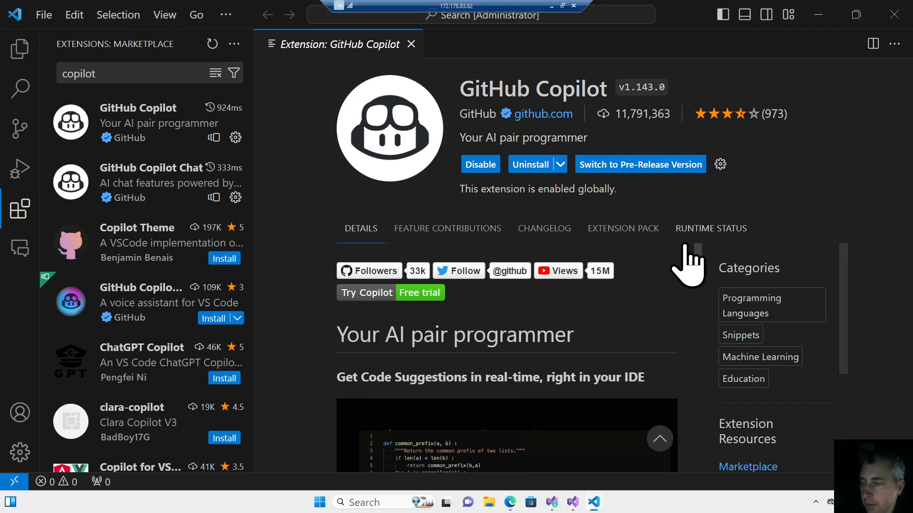
mouse_move(693, 285)
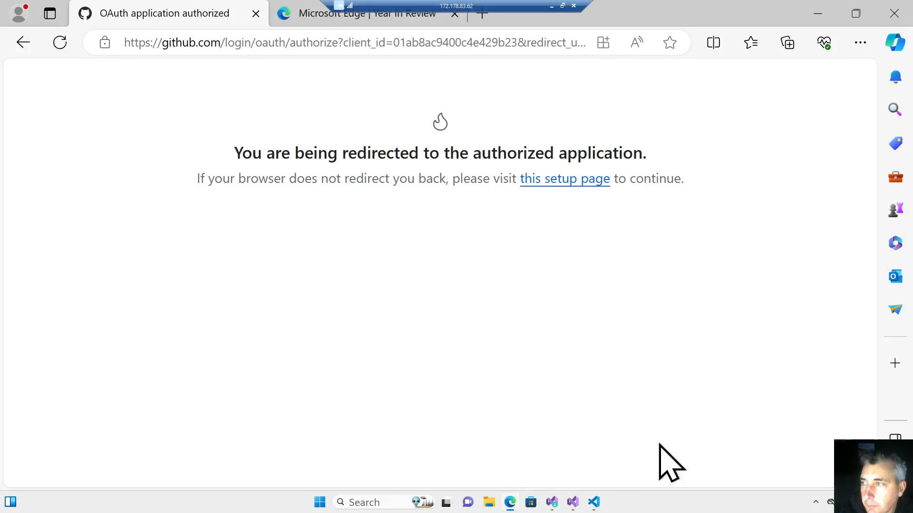
mouse_move(547, 209)
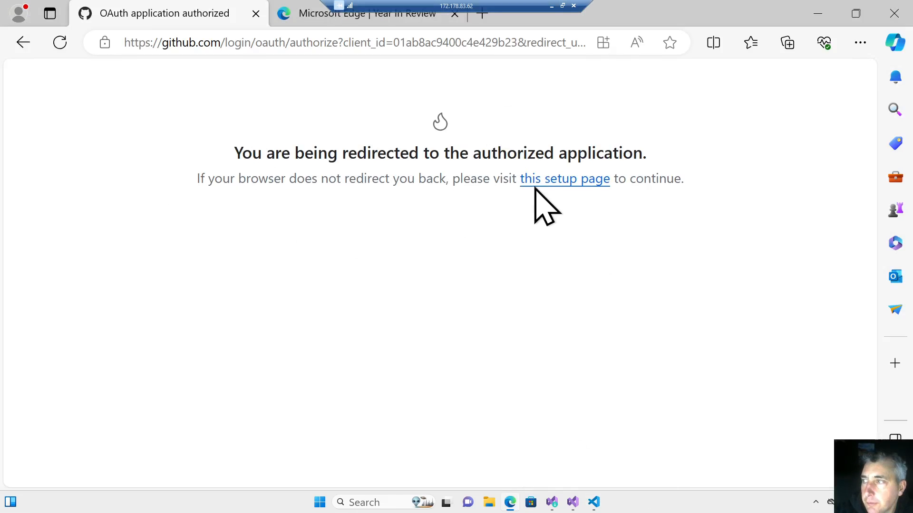
left_click(564, 178)
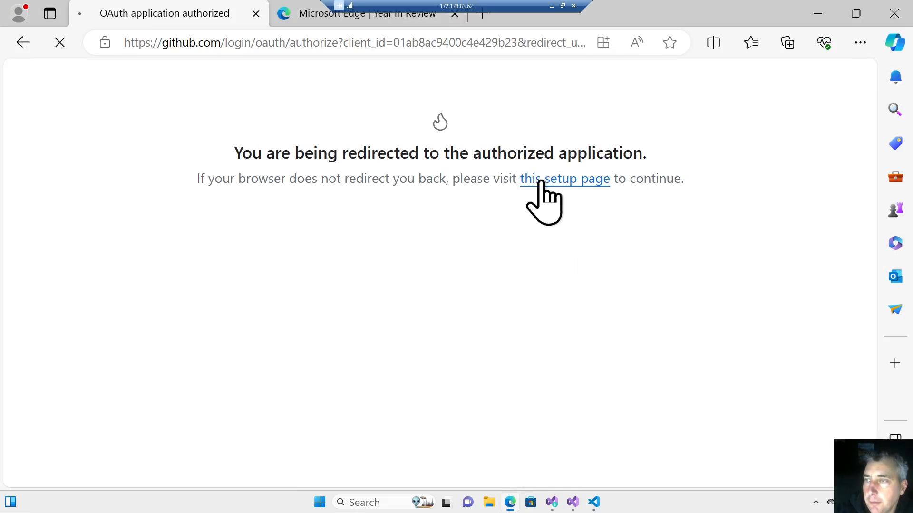
left_click(564, 179)
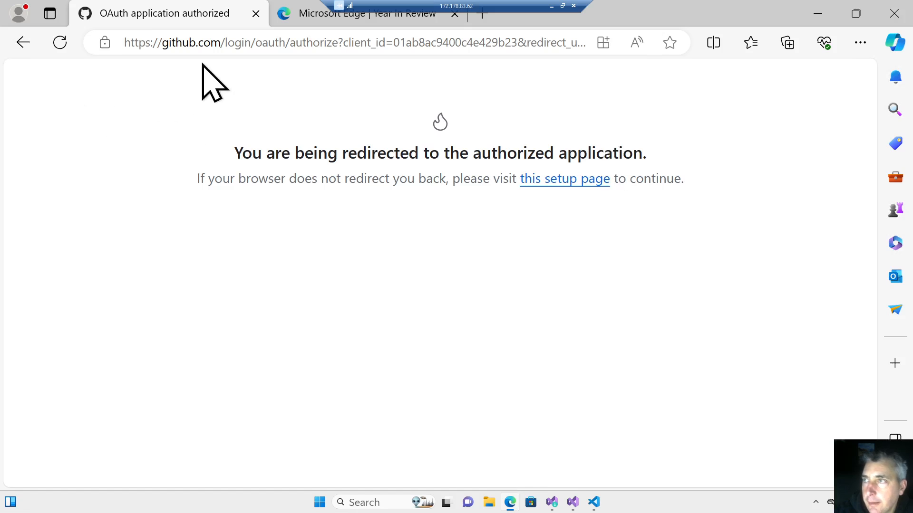
mouse_move(178, 46)
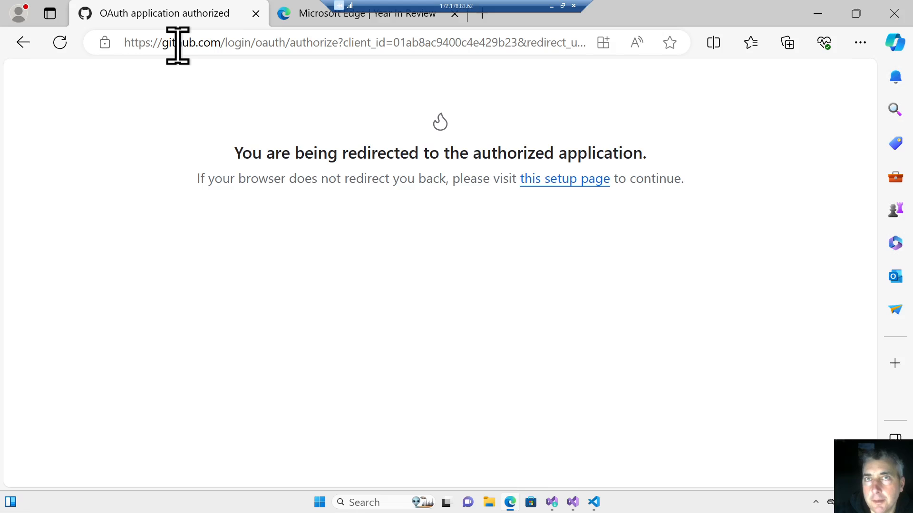
mouse_move(201, 93)
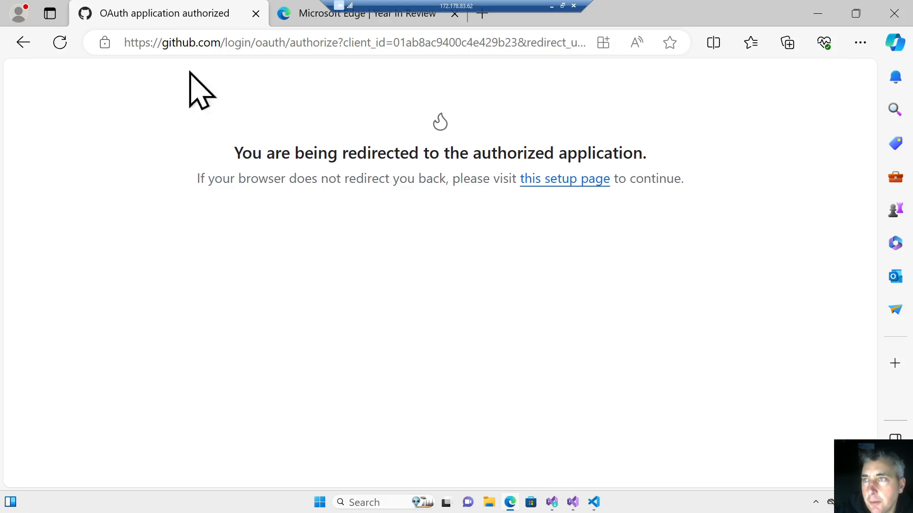
mouse_move(163, 99)
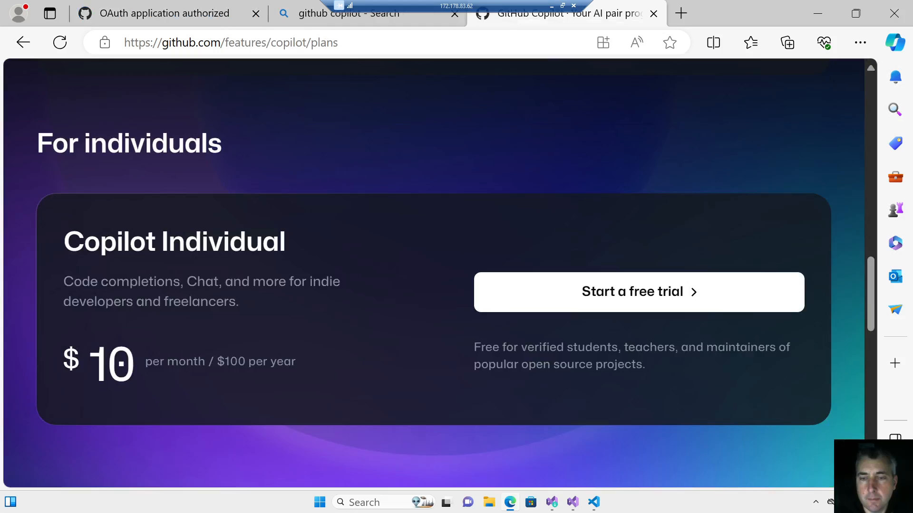
mouse_move(214, 401)
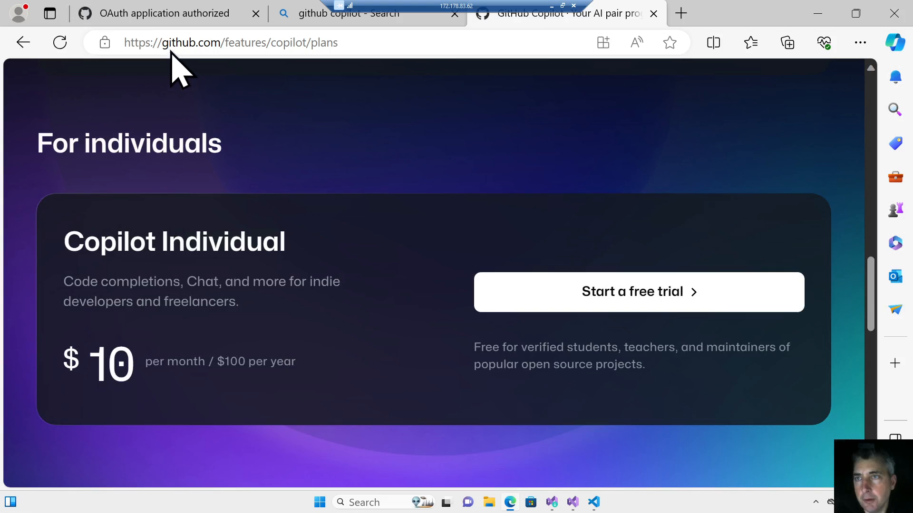
mouse_move(312, 70)
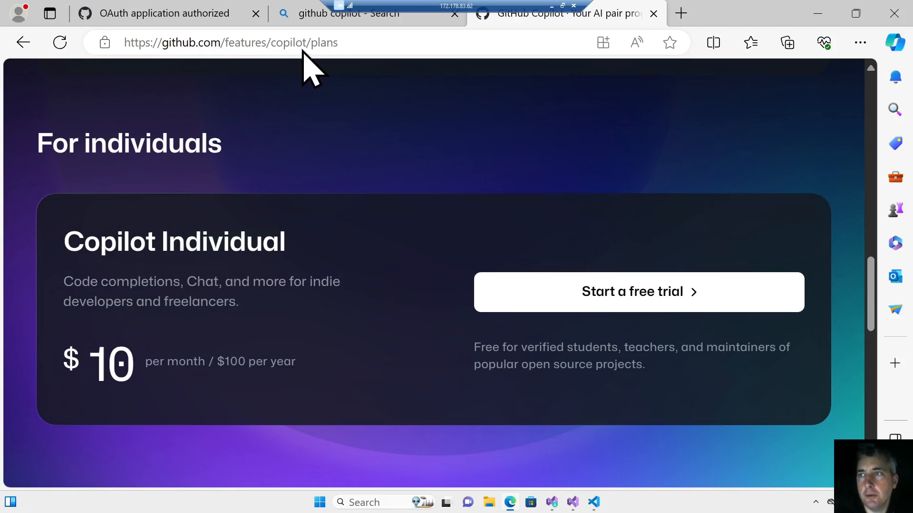
mouse_move(232, 204)
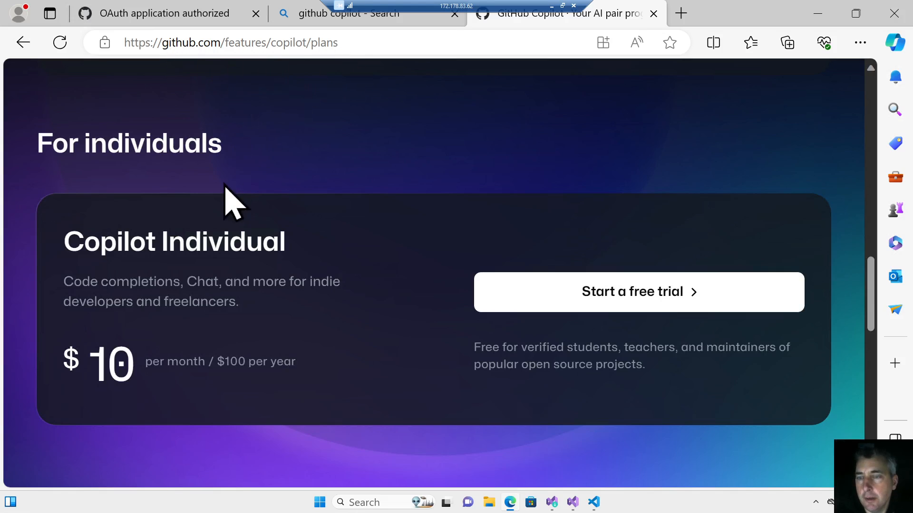
mouse_move(236, 399)
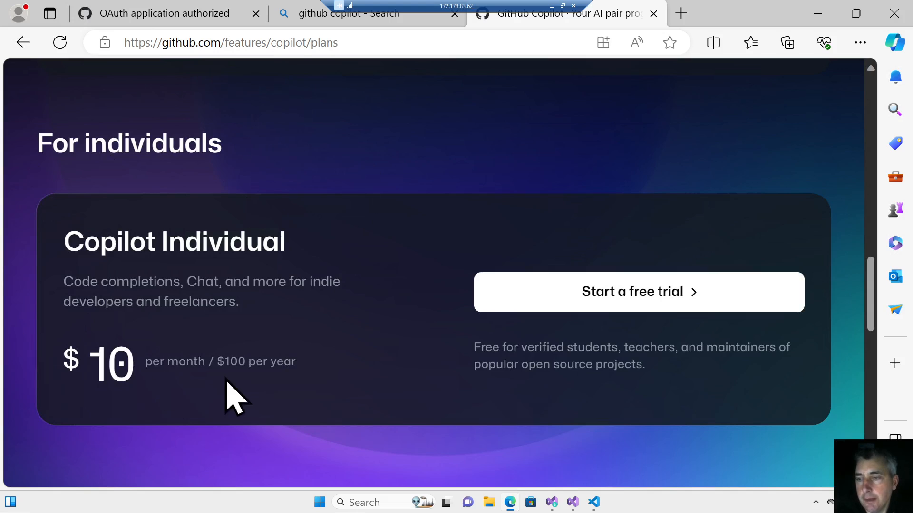
mouse_move(325, 384)
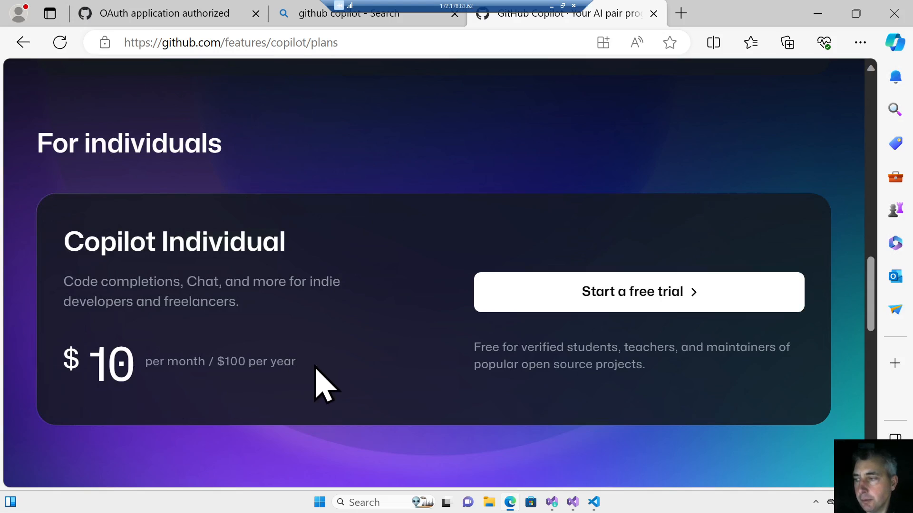
mouse_move(611, 384)
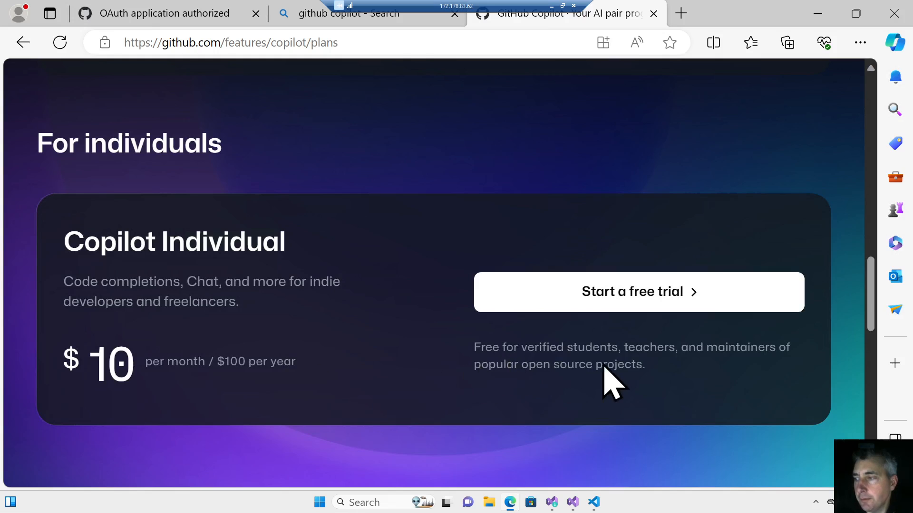
mouse_move(742, 373)
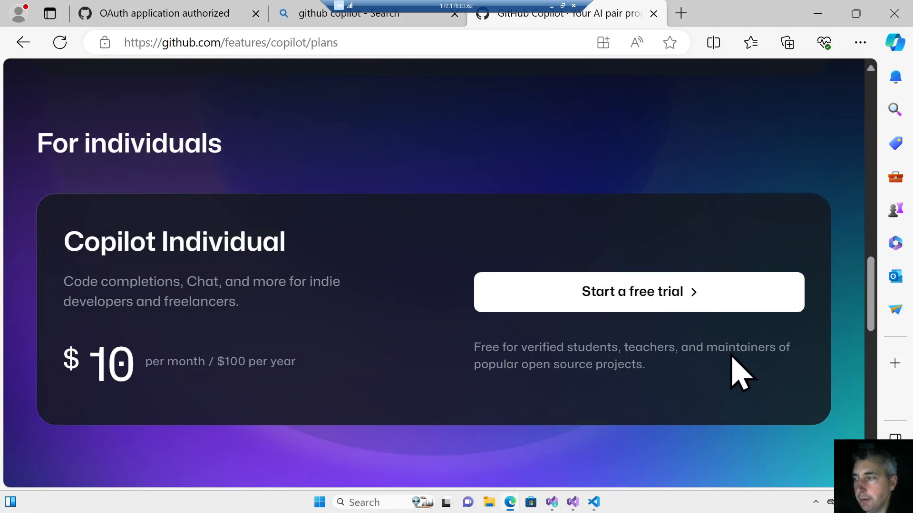
mouse_move(672, 408)
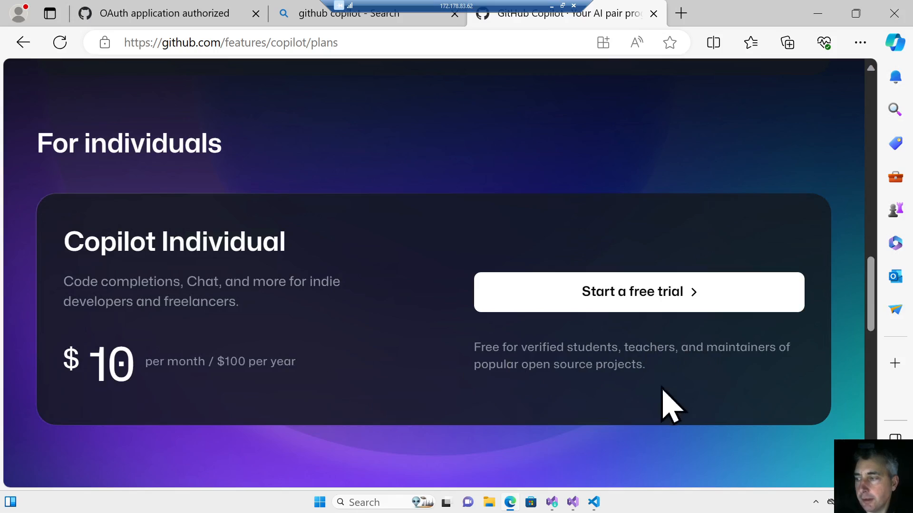
mouse_move(651, 396)
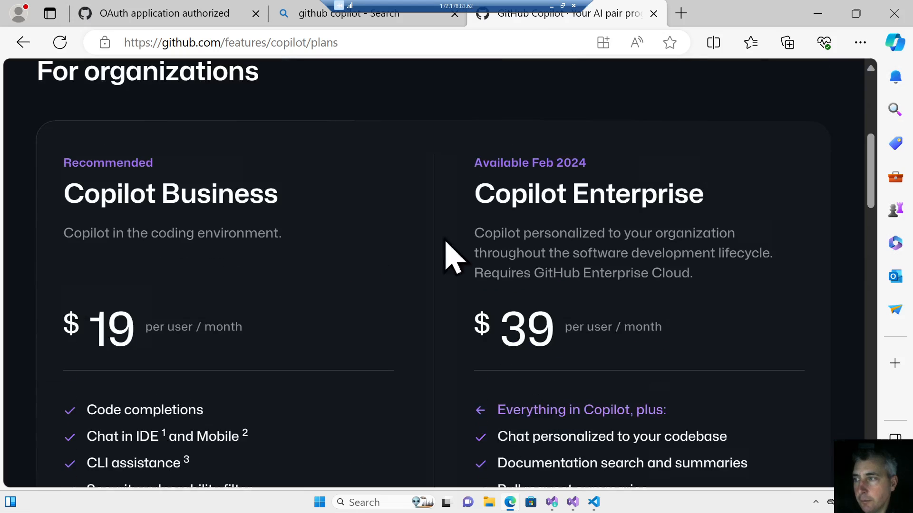
mouse_move(586, 279)
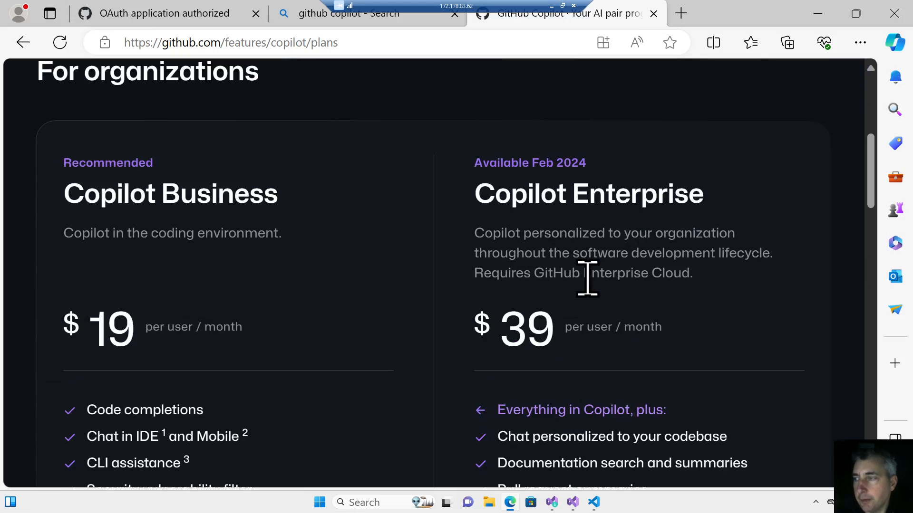
mouse_move(467, 165)
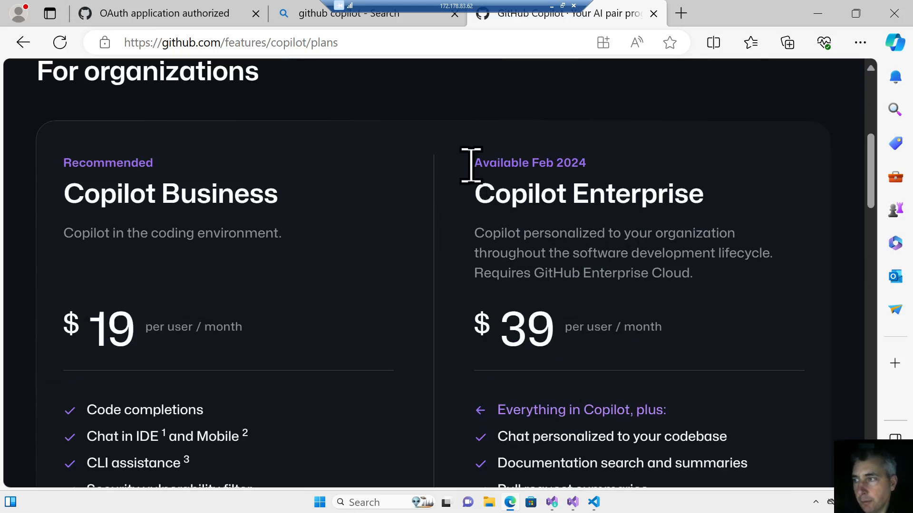
mouse_move(612, 174)
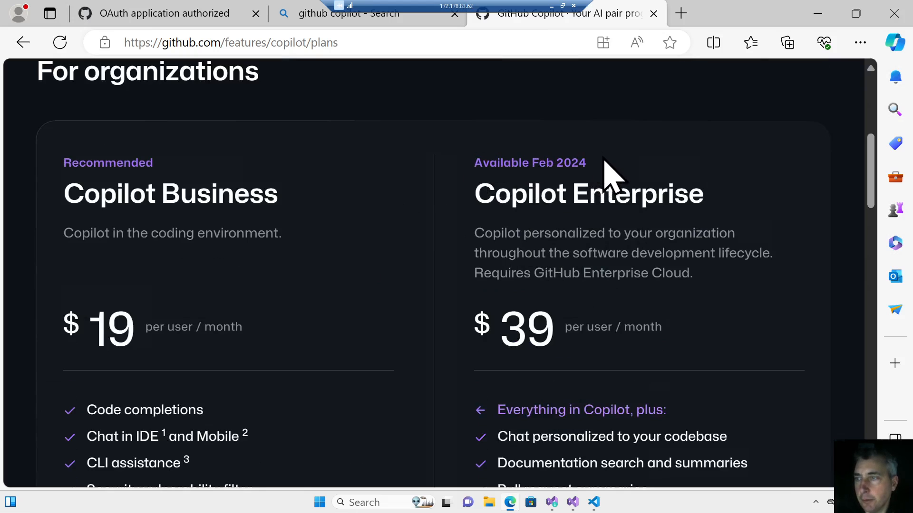
Scroll through the Individual, Business and Enterprise Copilot pricing plans.
scroll("down", 3)
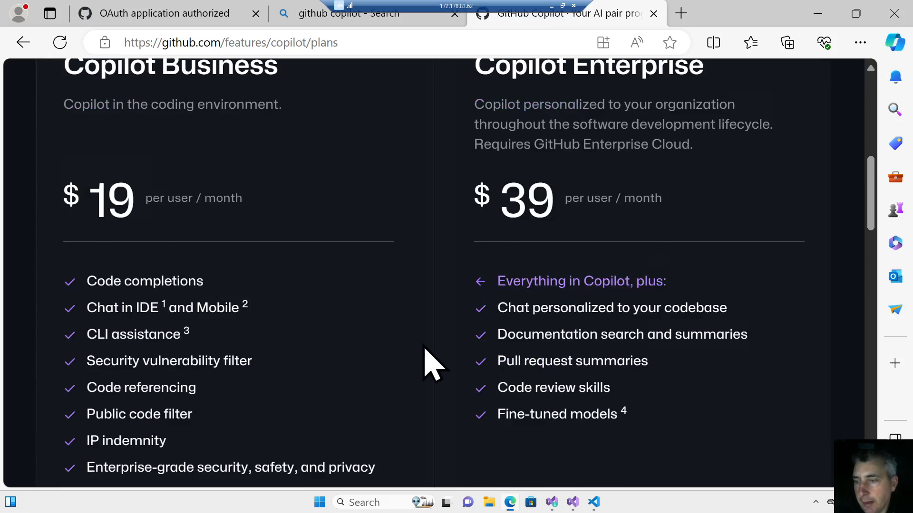
scroll("up", 3)
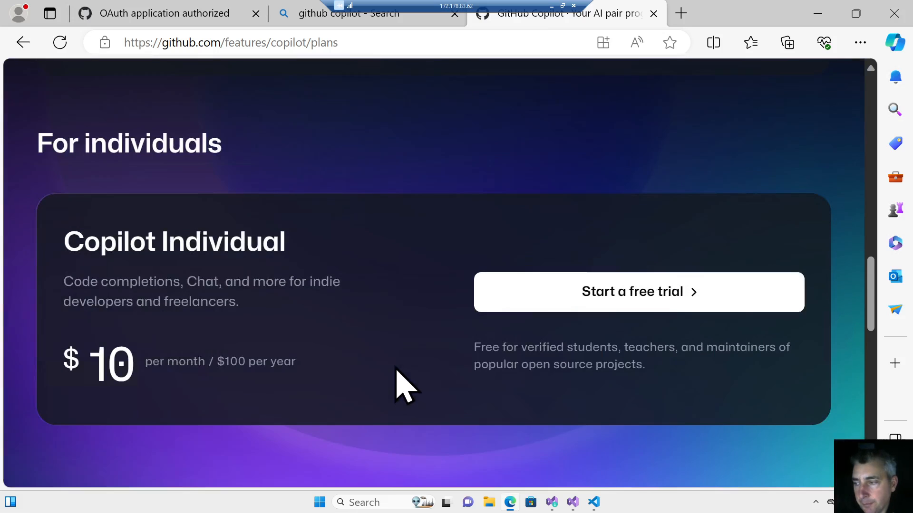
scroll("down", 3)
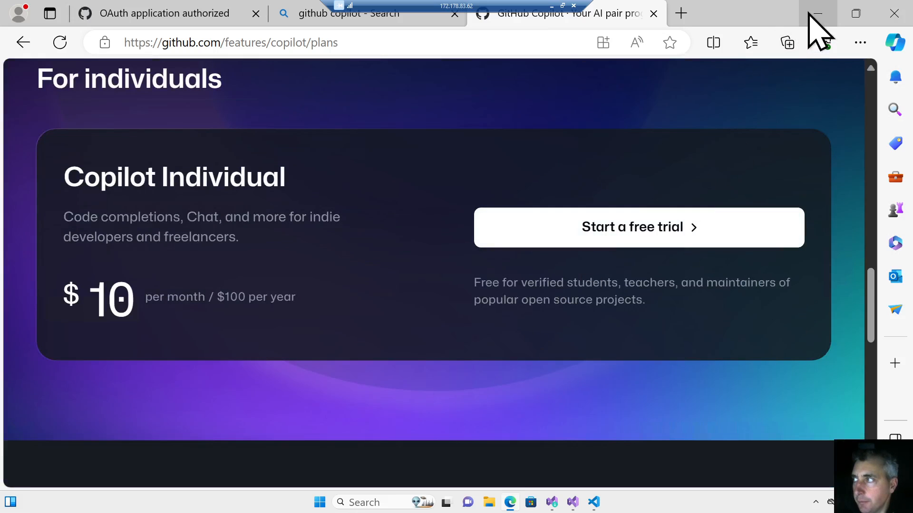
Return to VS Code and start a new file named 'index' from the File menu.
left_click(593, 503)
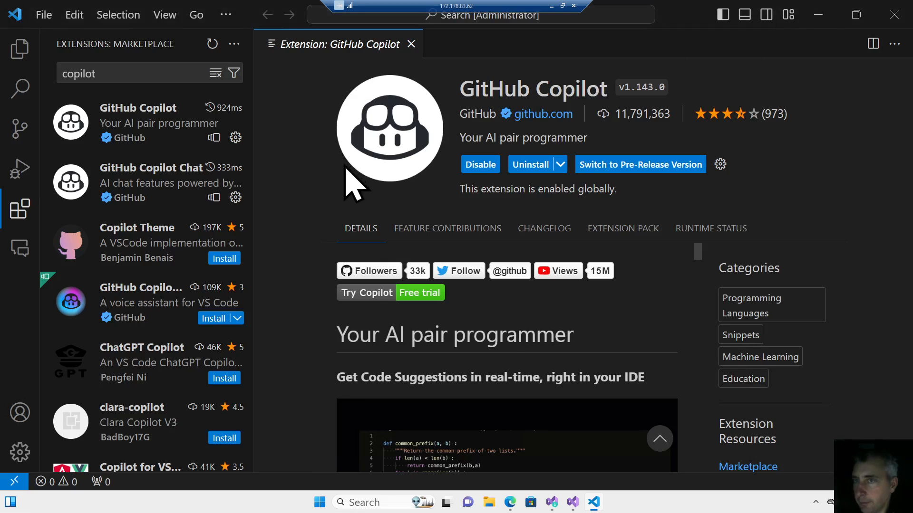
mouse_move(20, 49)
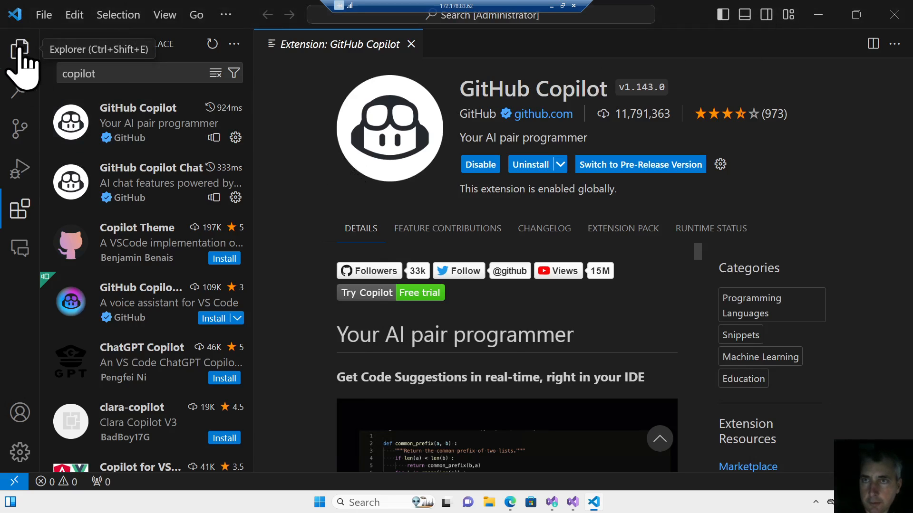
left_click(20, 47)
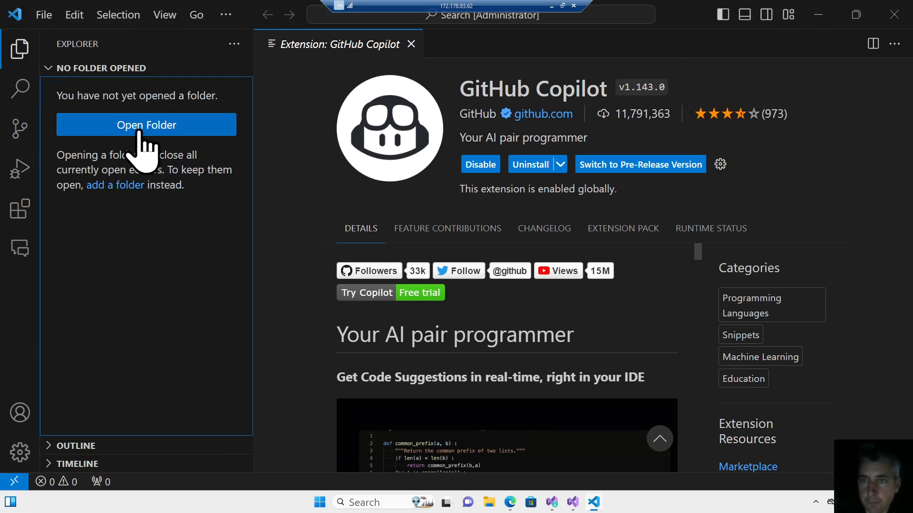
left_click(43, 14)
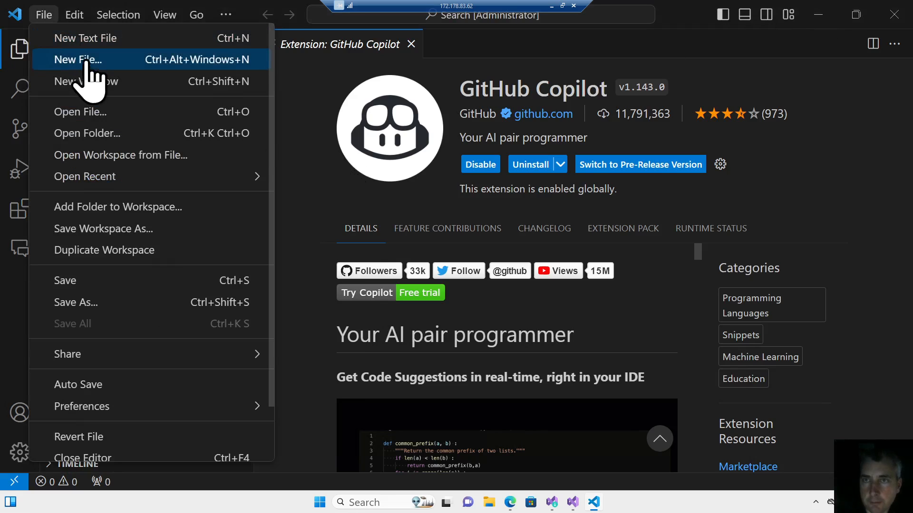
left_click(78, 59)
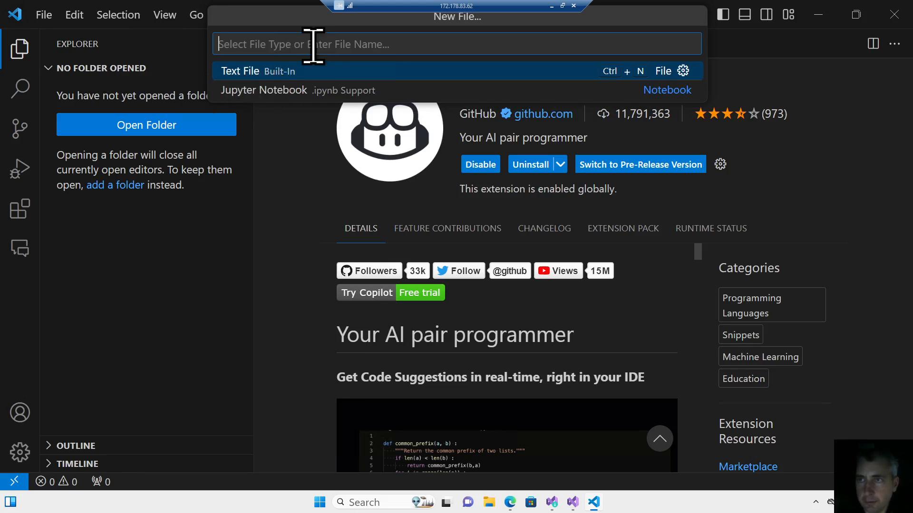
type("ind")
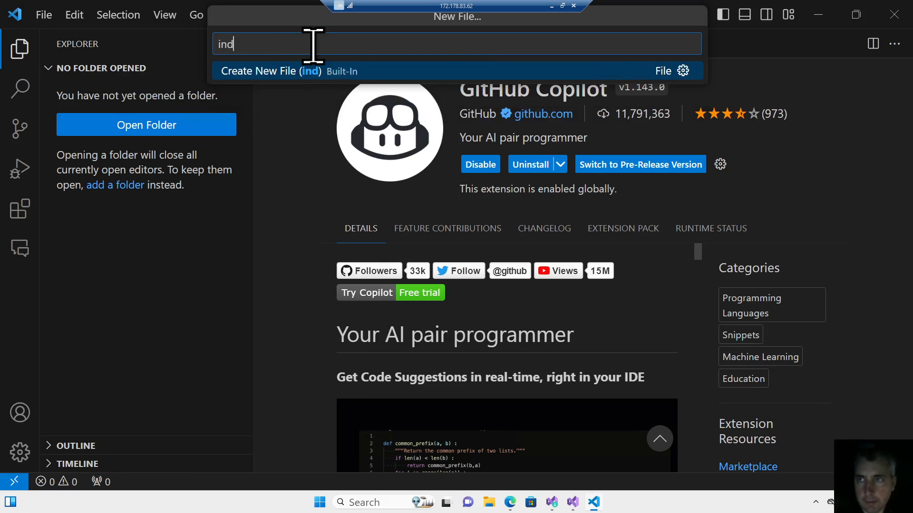
key("Escape")
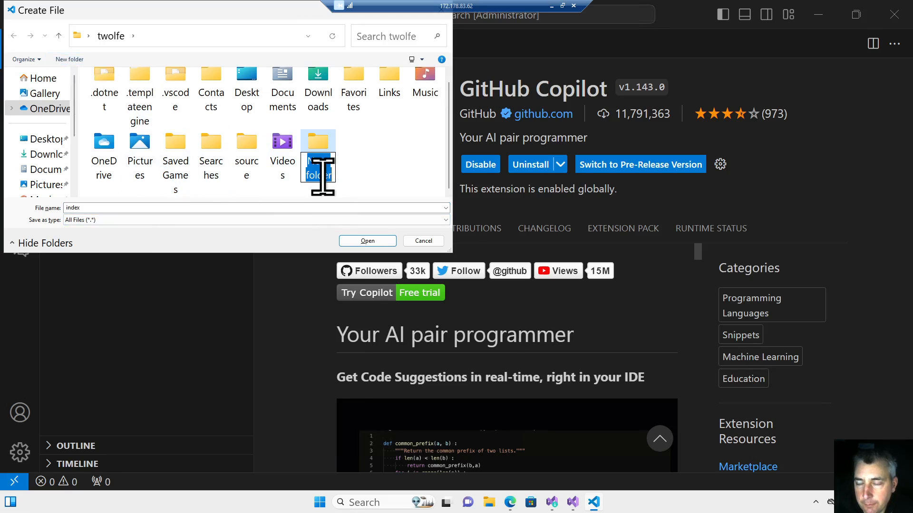
Name the new folder CoPilotDemo, open it, and create index.html inside.
type("C")
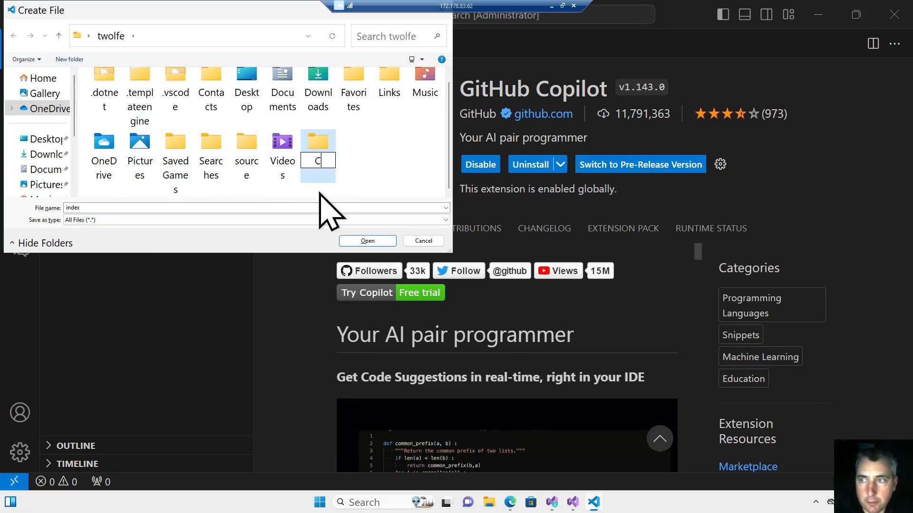
type("oPilotDemo")
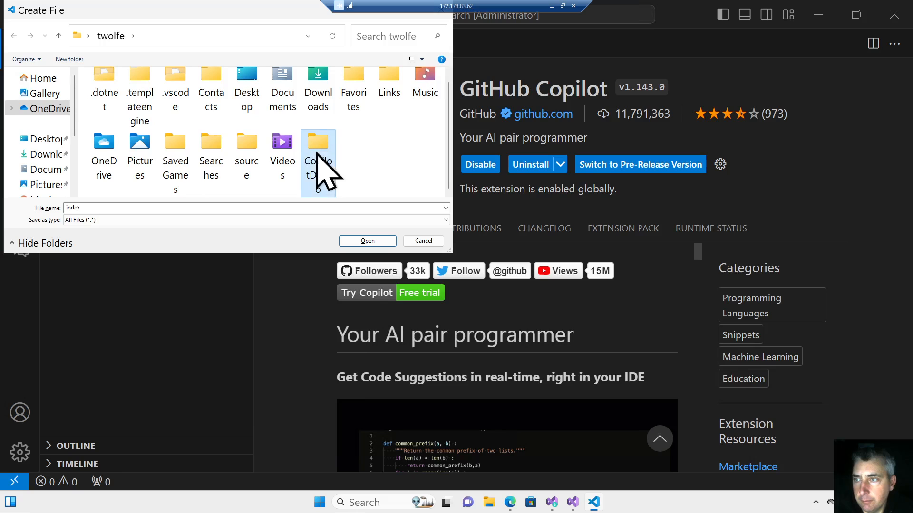
double_click(317, 145)
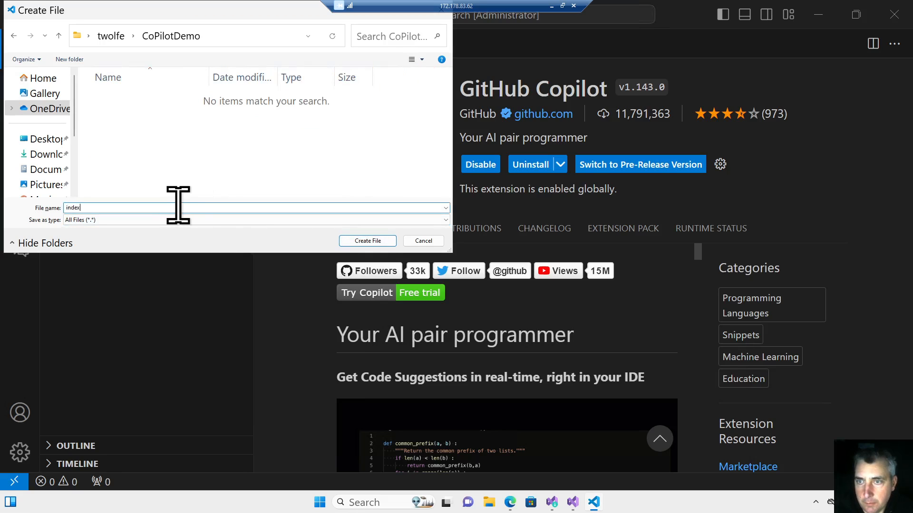
type(".html")
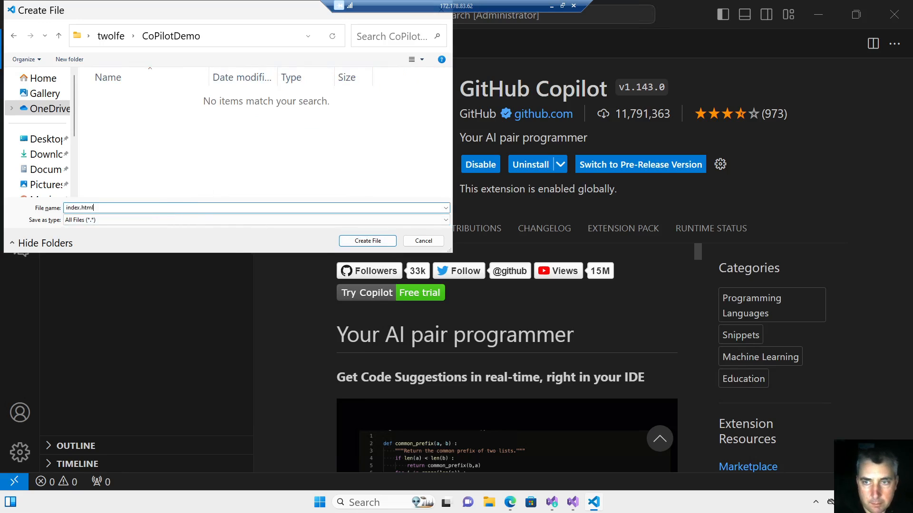
left_click(367, 240)
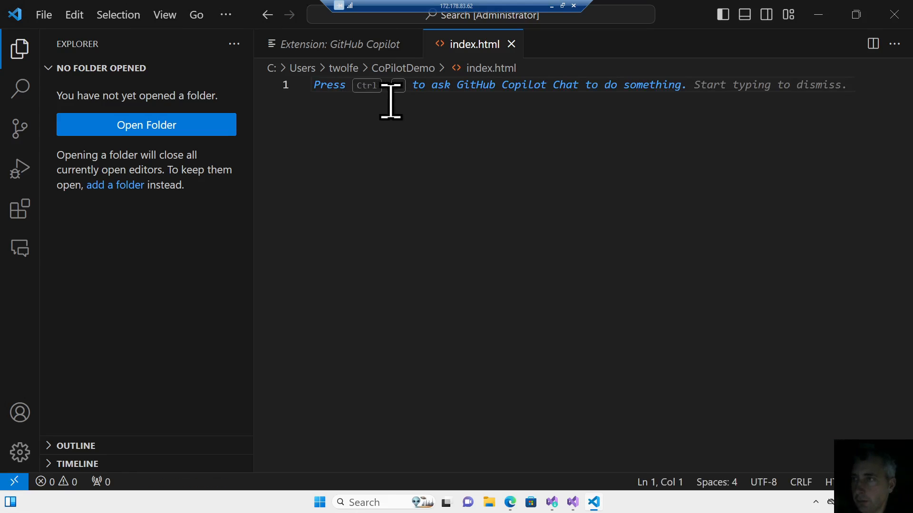
mouse_move(723, 120)
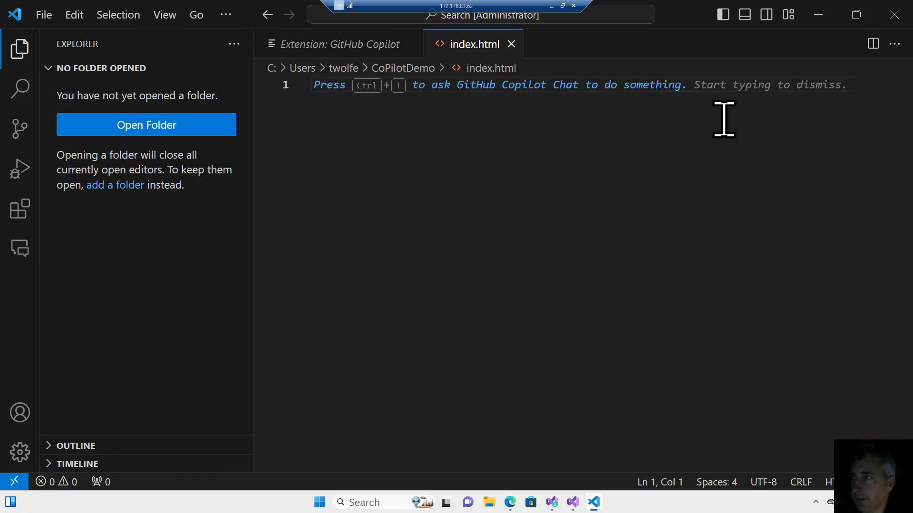
mouse_move(762, 120)
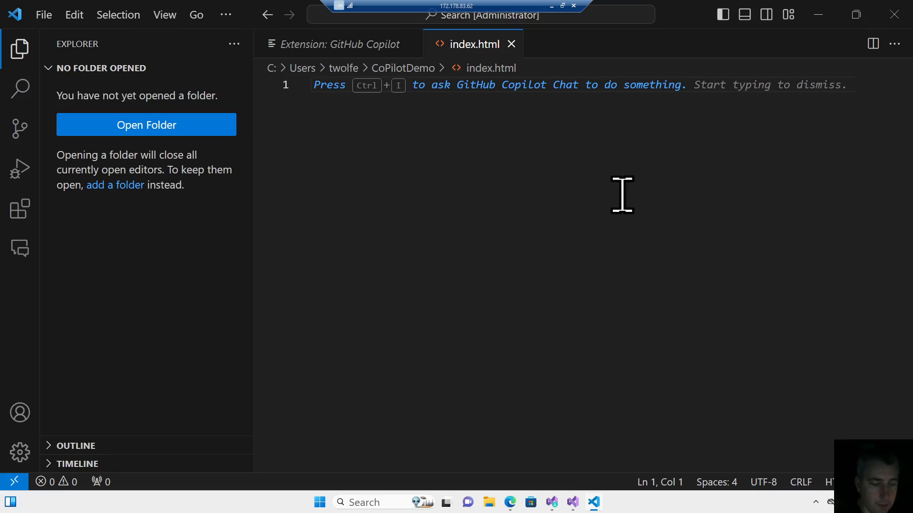
Send Copilot inline chat the prompt 'create me a basic html... columns' for a three-column page.
key("ctrl+i")
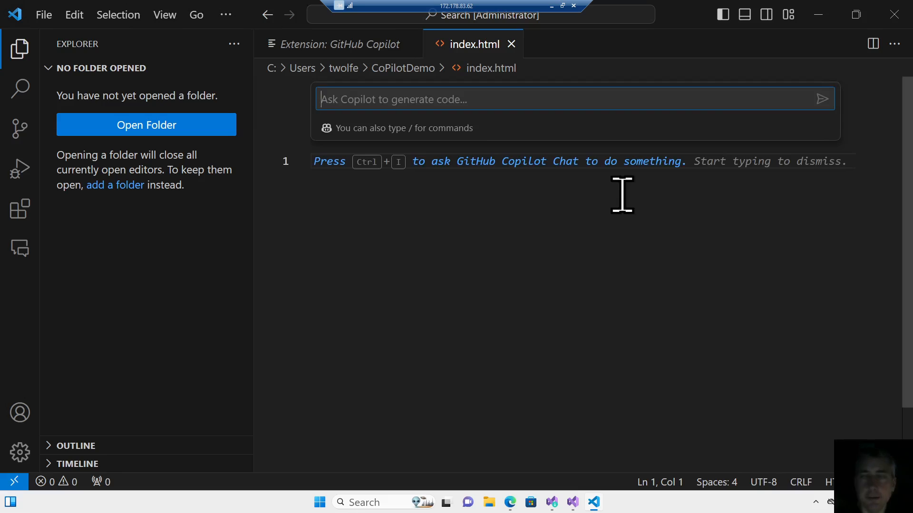
type("c")
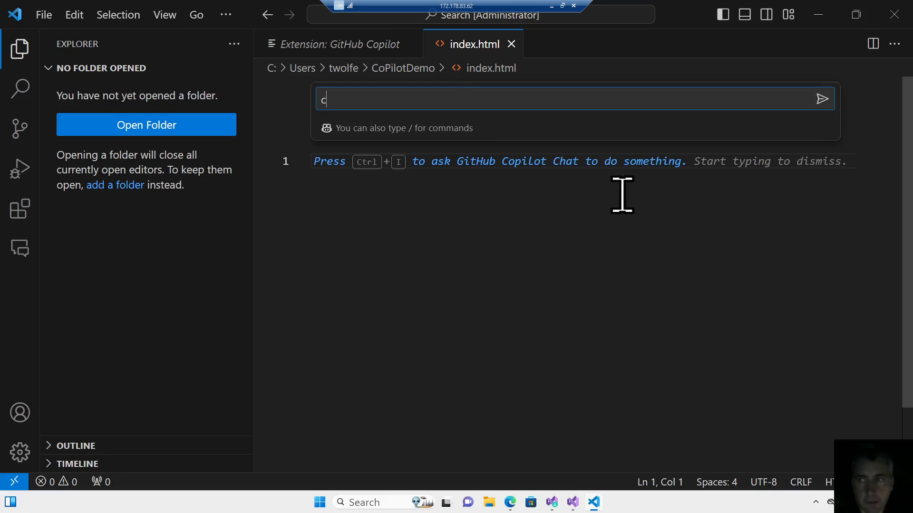
type("reate me a ba")
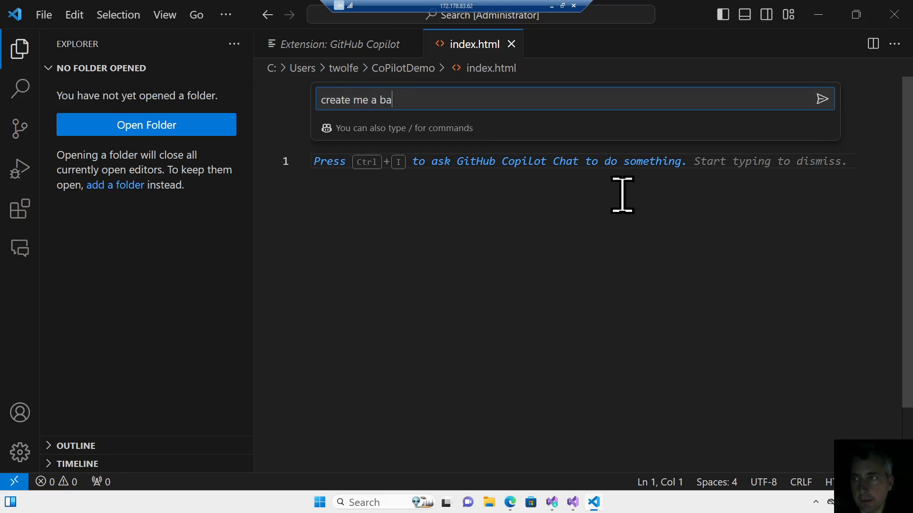
type("sic html 5 web page with 3")
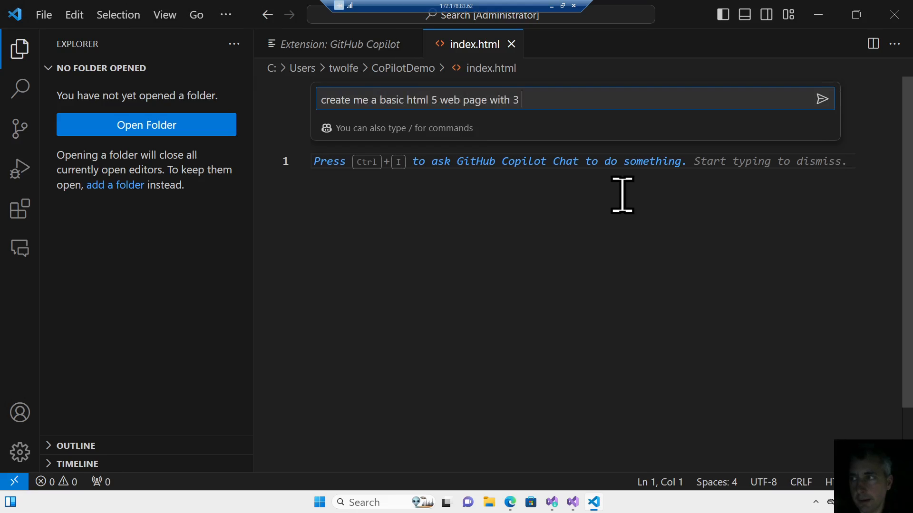
type("columns")
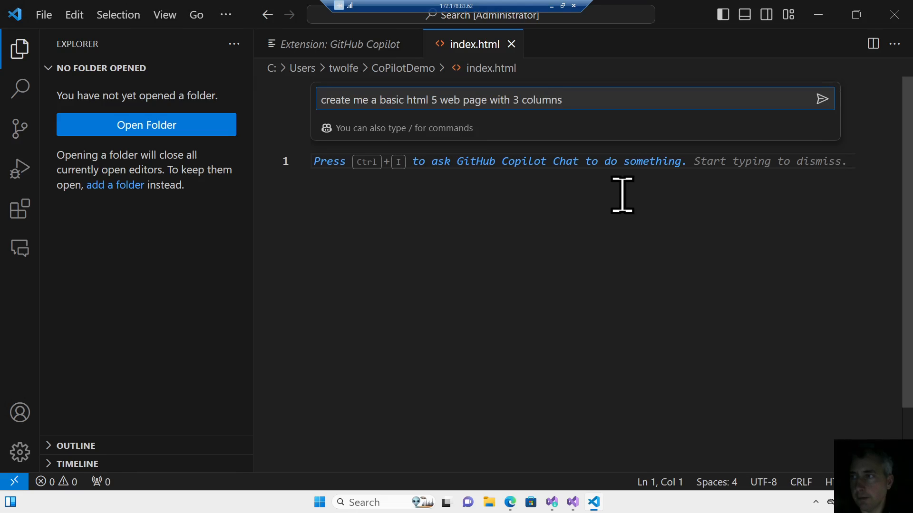
left_click(822, 98)
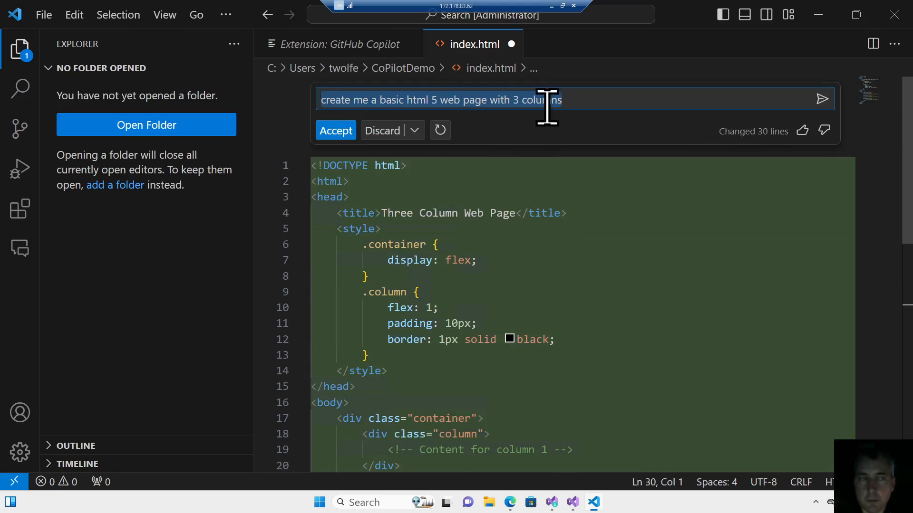
mouse_move(551, 167)
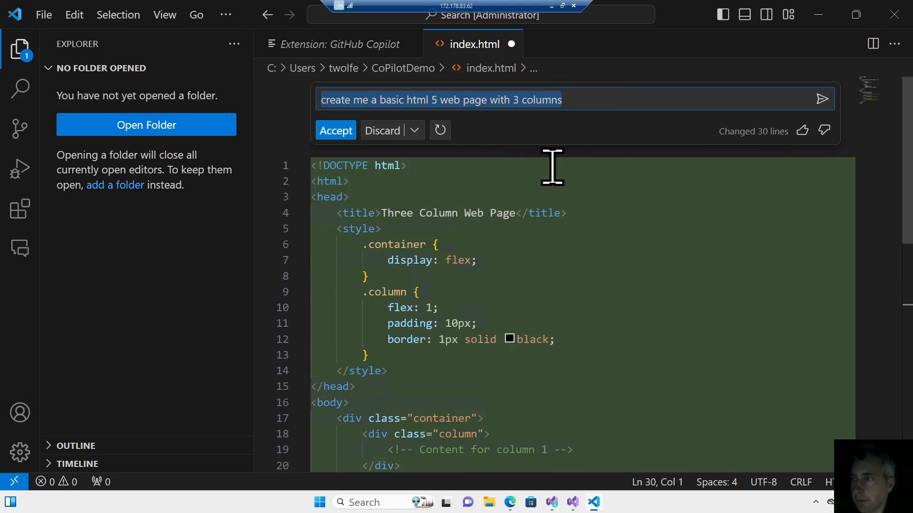
mouse_move(536, 181)
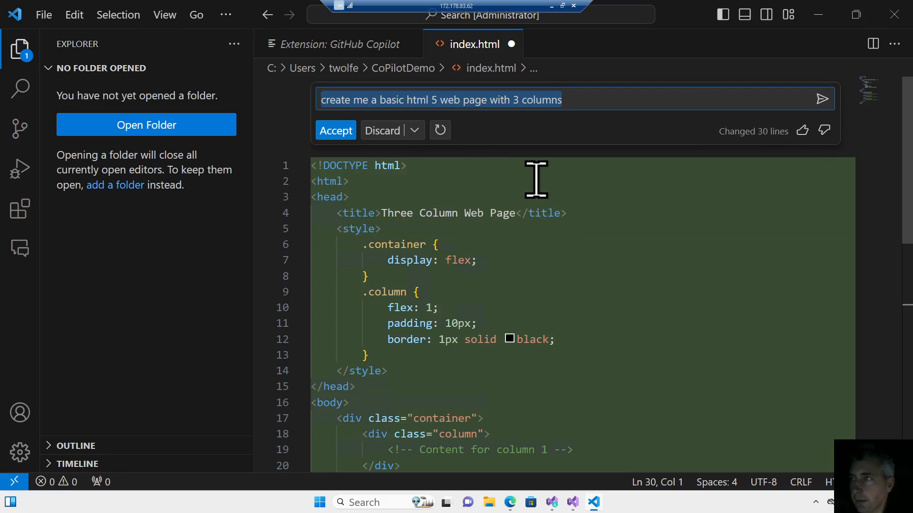
mouse_move(633, 188)
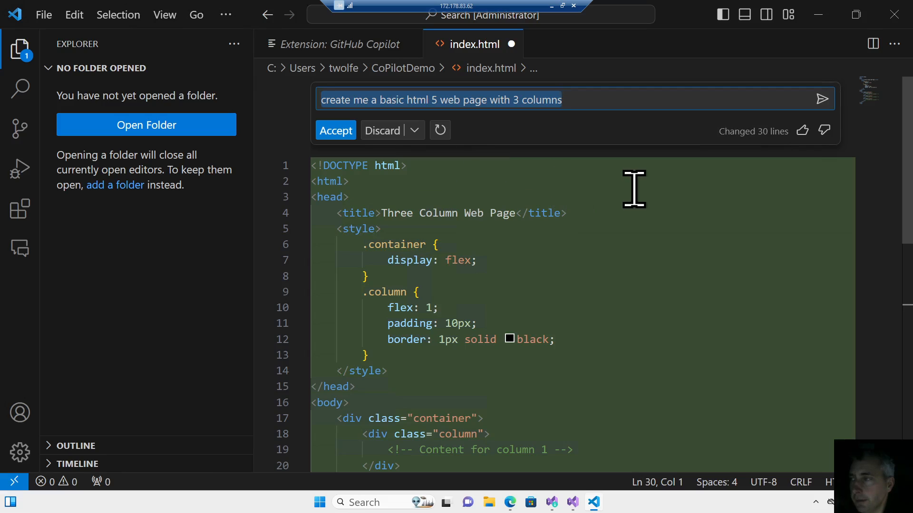
mouse_move(652, 204)
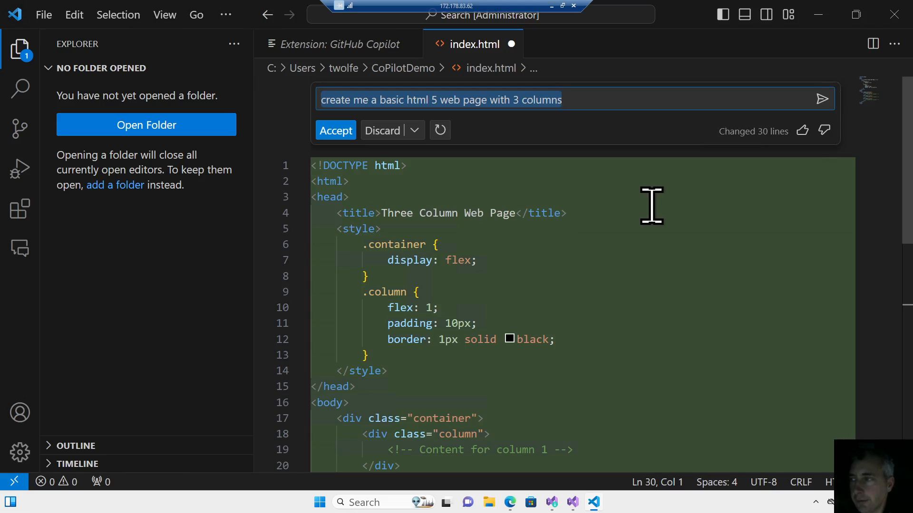
mouse_move(643, 212)
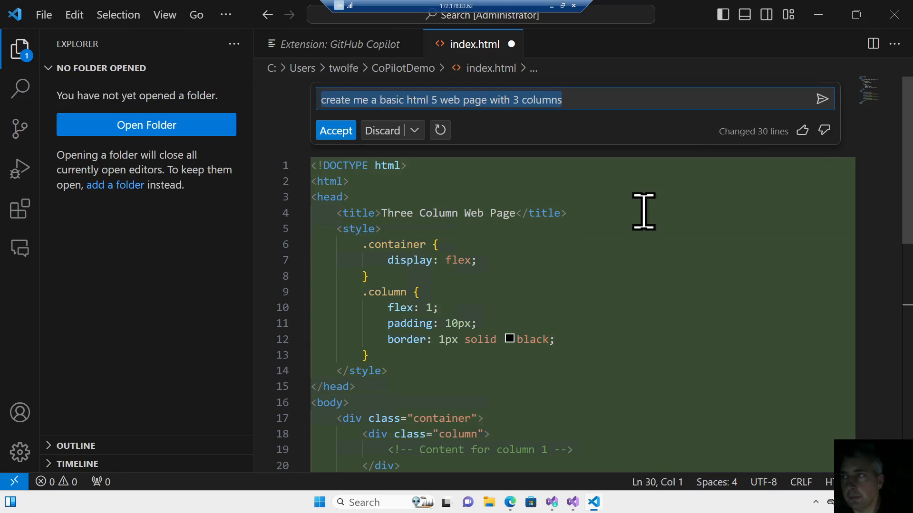
mouse_move(41, 320)
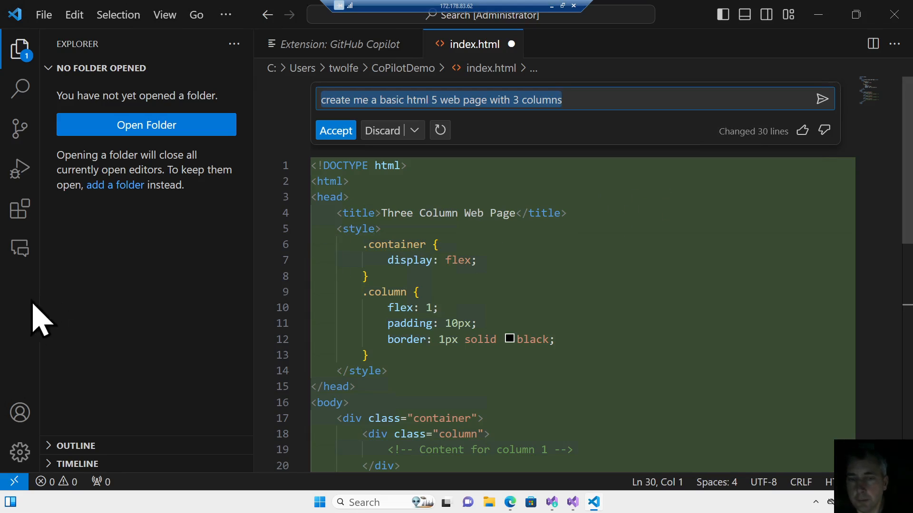